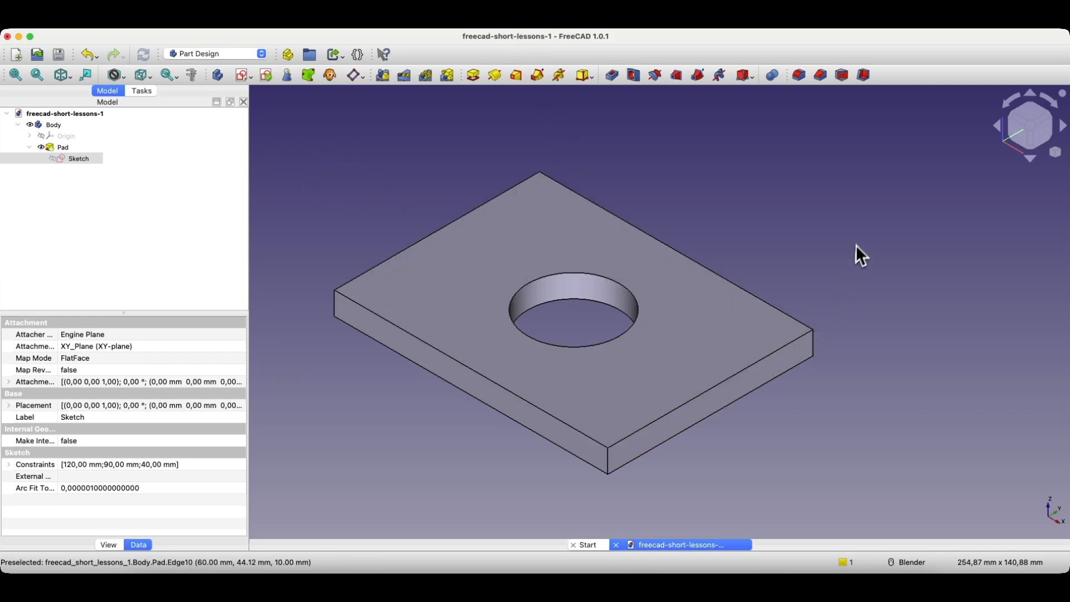
# - Show the plate in Wireframe draw style and select the left vertical corner edge
pyautogui.moveTo(860, 256); pyautogui.dragTo(628, 471)
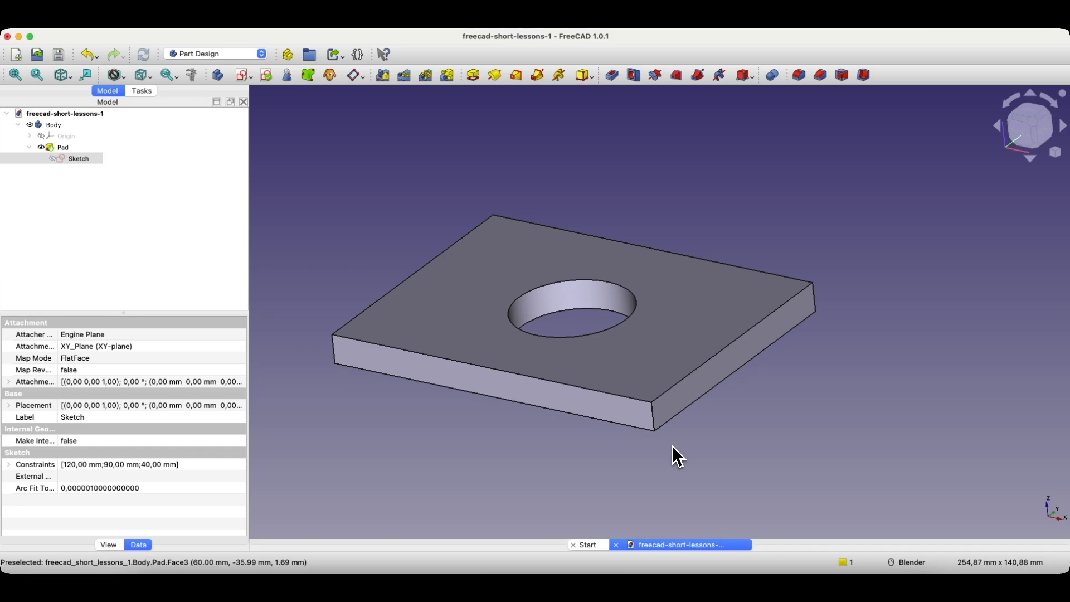
pyautogui.moveTo(348, 343)
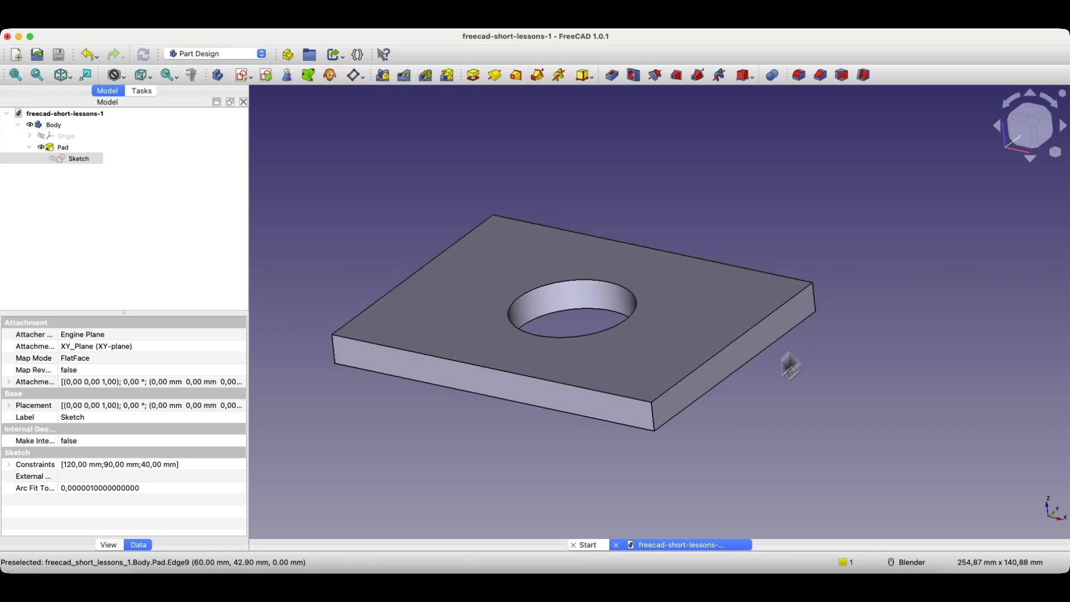
pyautogui.moveTo(387, 300)
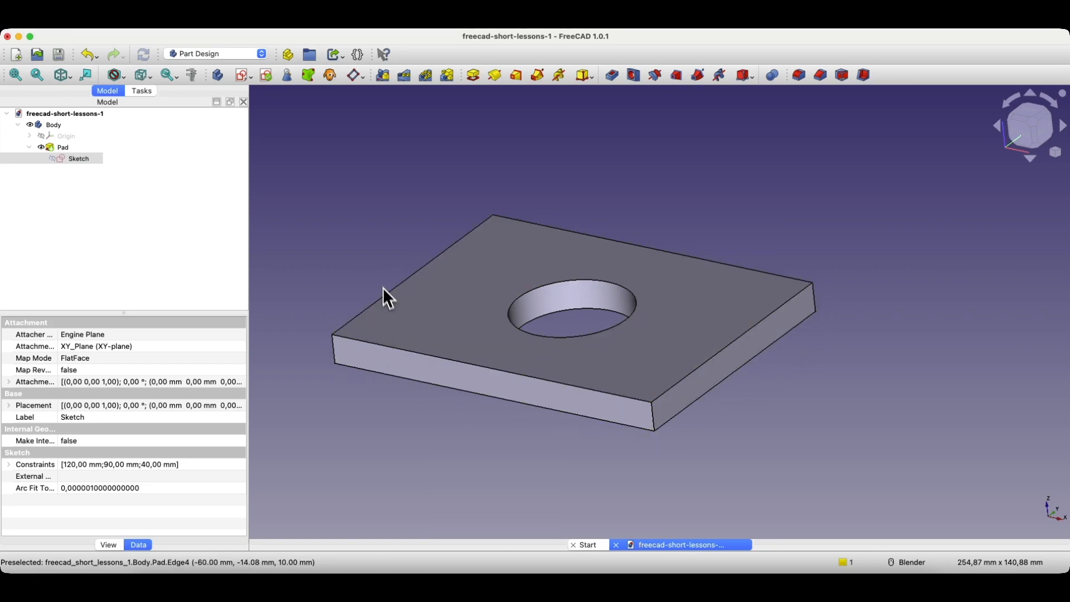
pyautogui.moveTo(450, 235)
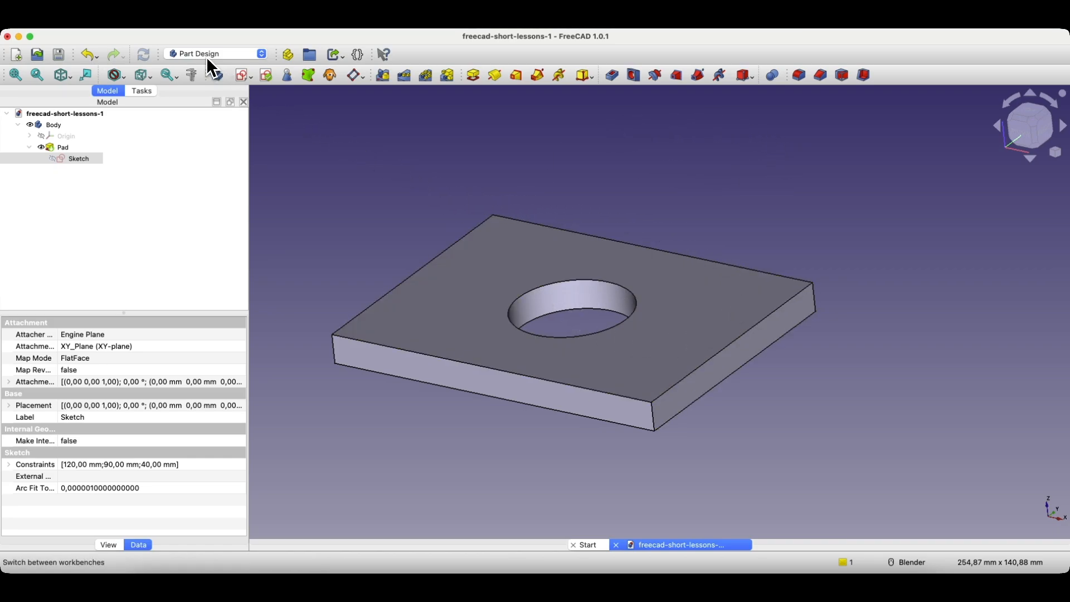
pyautogui.moveTo(399, 188)
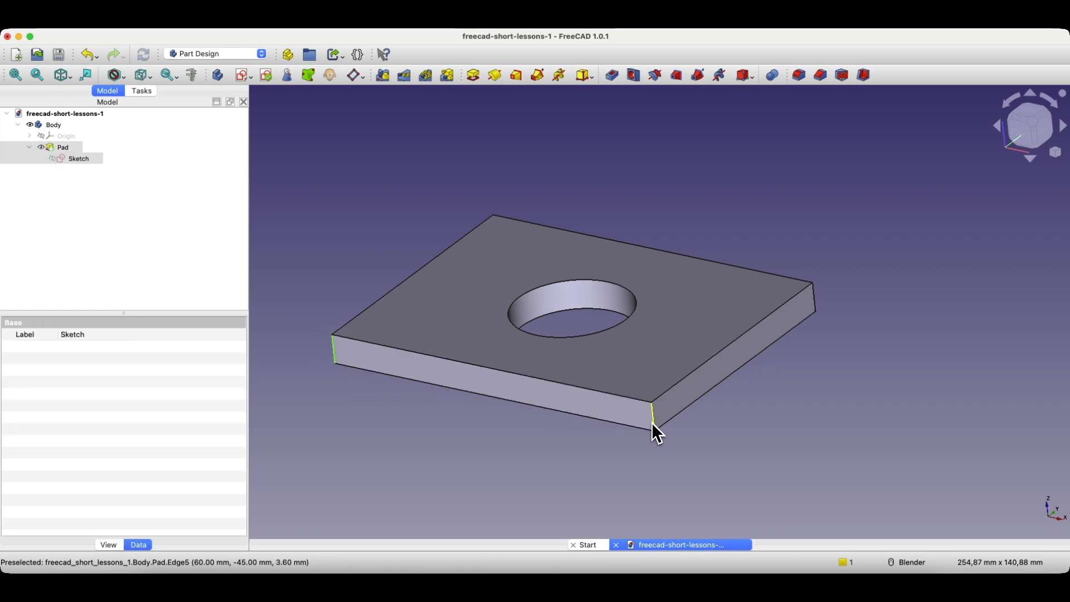
pyautogui.moveTo(559, 176)
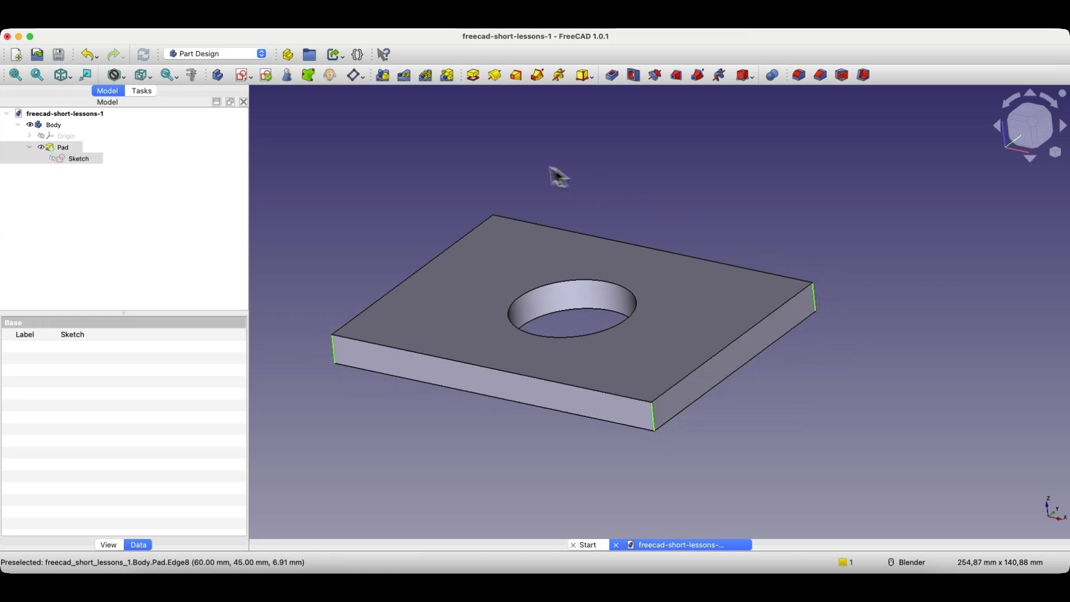
pyautogui.moveTo(470, 416)
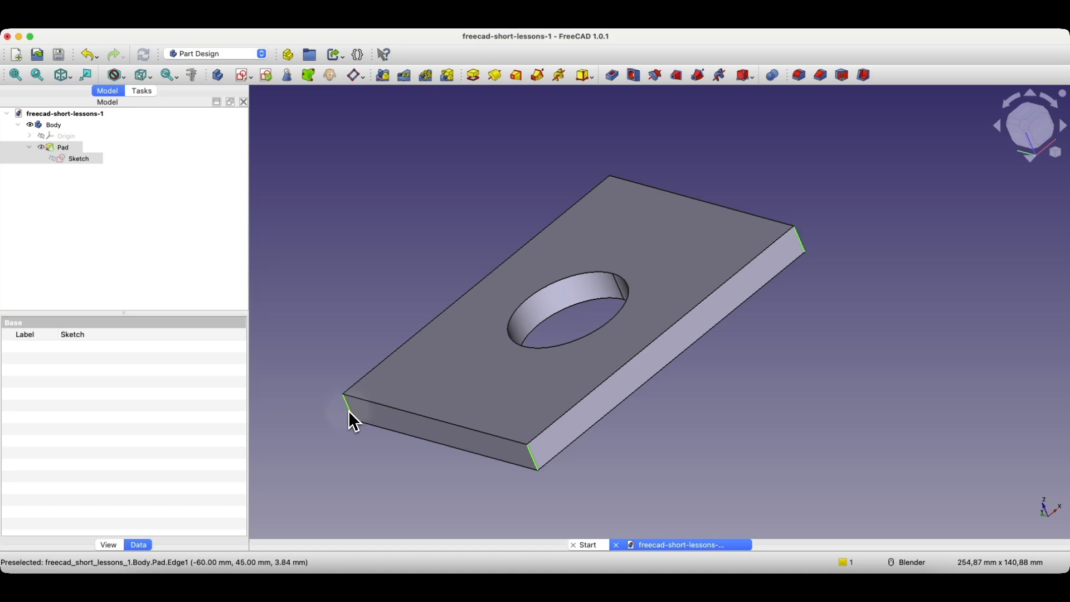
pyautogui.moveTo(314, 143)
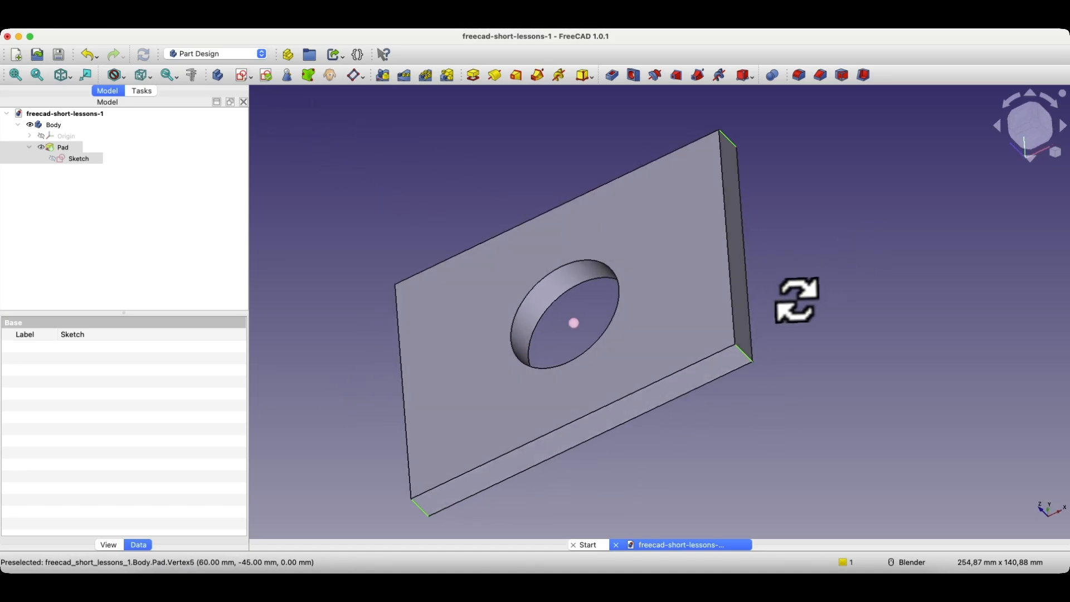
pyautogui.moveTo(796, 301); pyautogui.dragTo(407, 235)
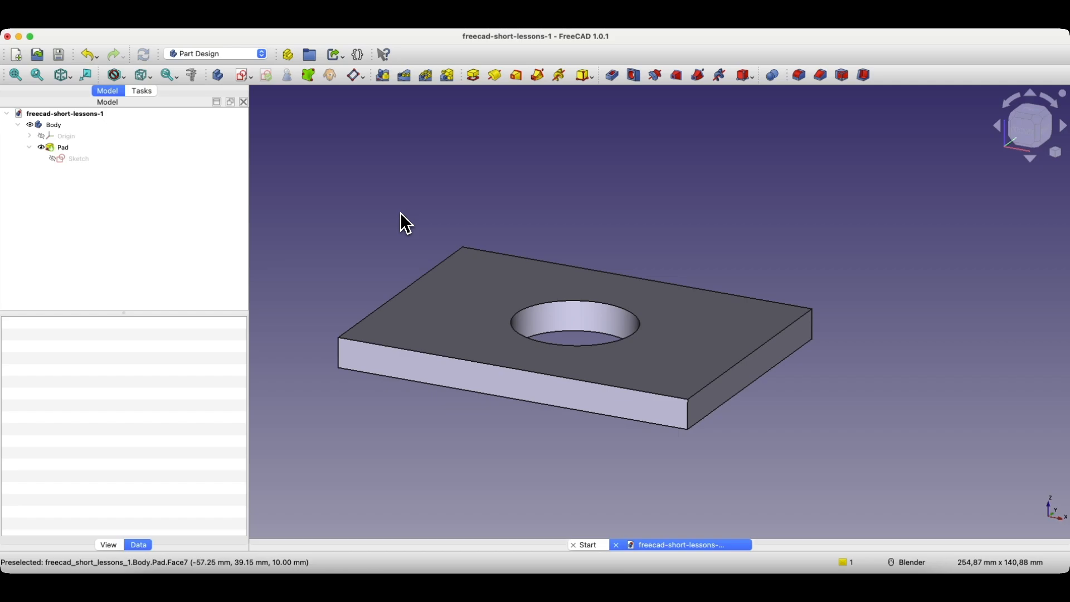
pyautogui.click(114, 74)
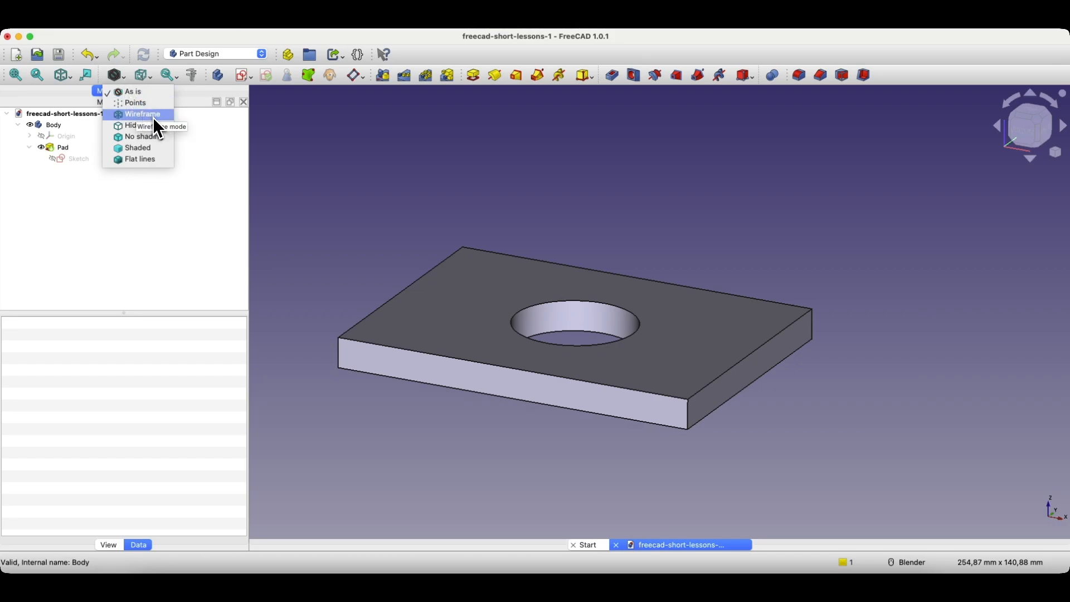
pyautogui.click(143, 114)
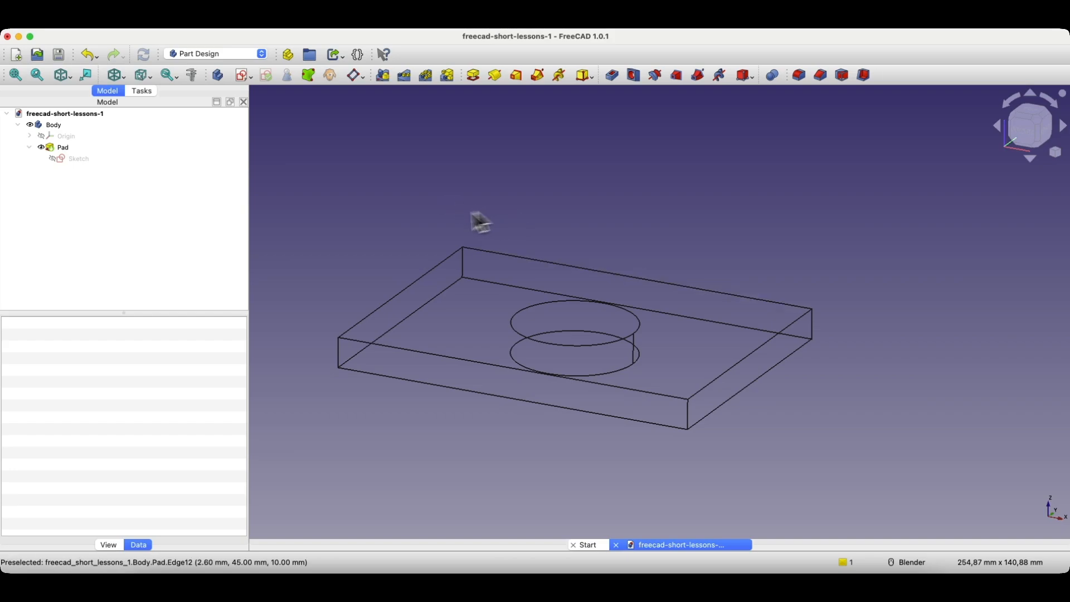
pyautogui.moveTo(818, 273)
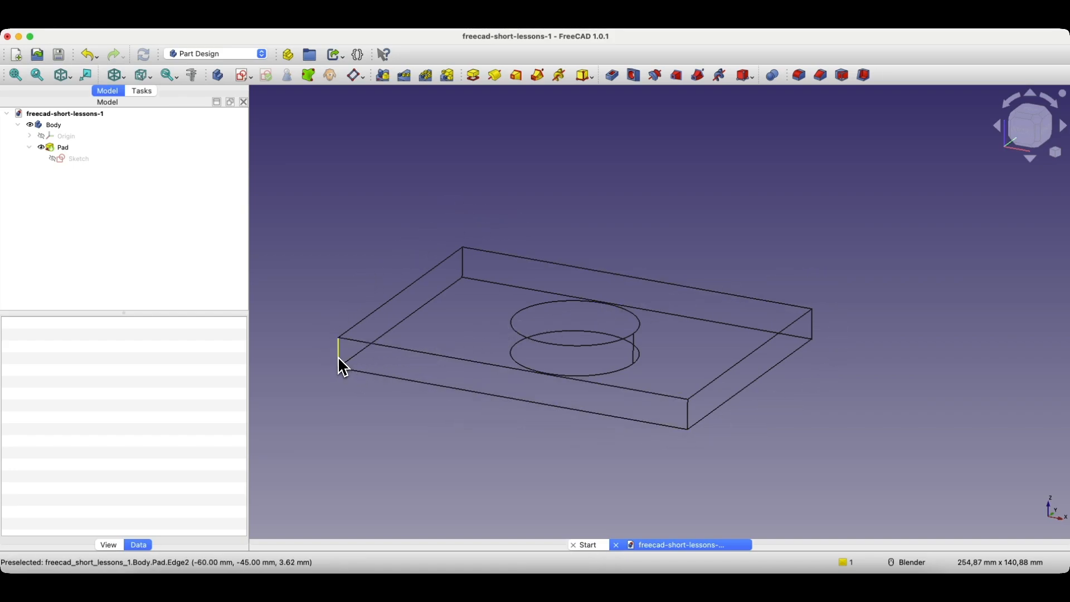
pyautogui.click(63, 147)
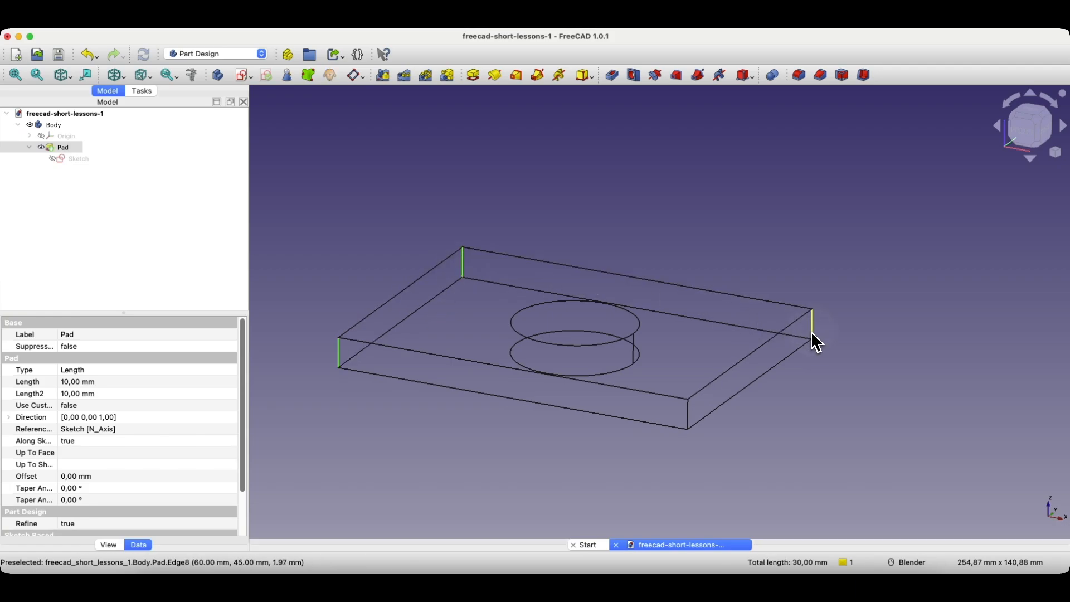
pyautogui.moveTo(444, 264)
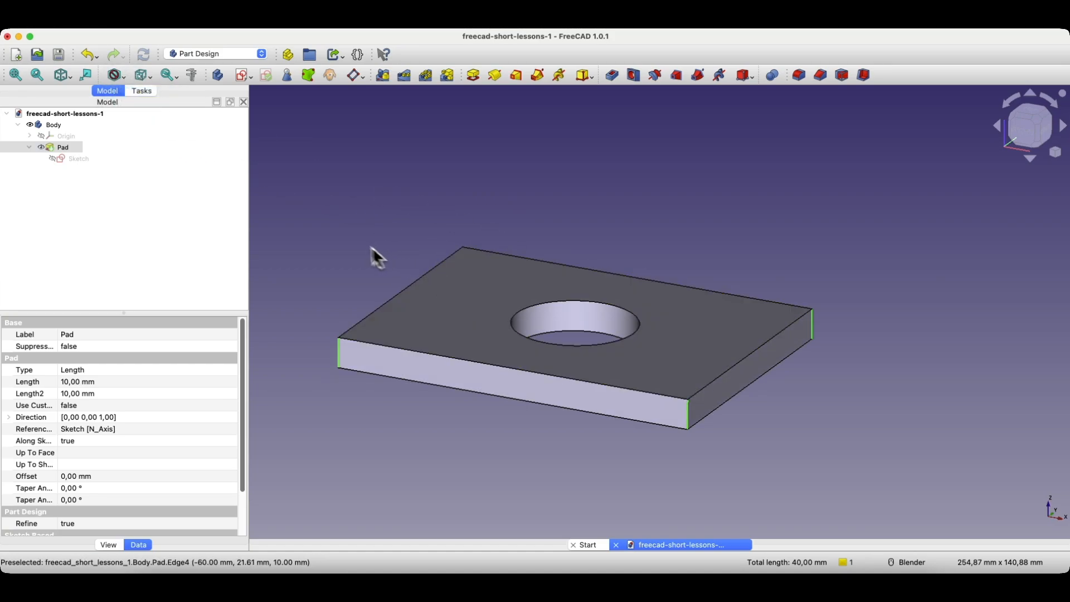
pyautogui.click(113, 74)
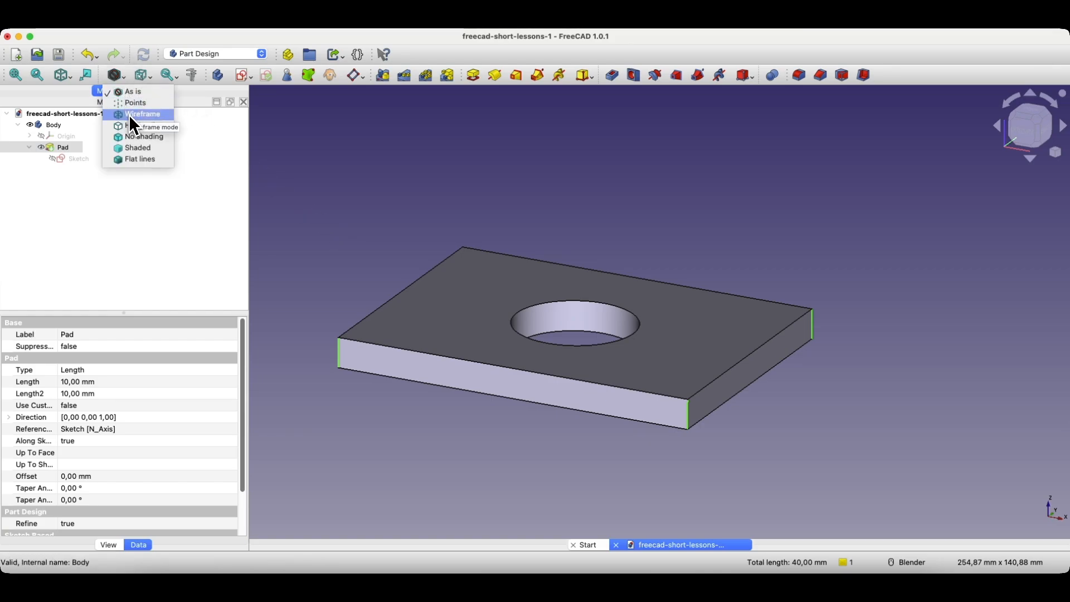
pyautogui.click(142, 113)
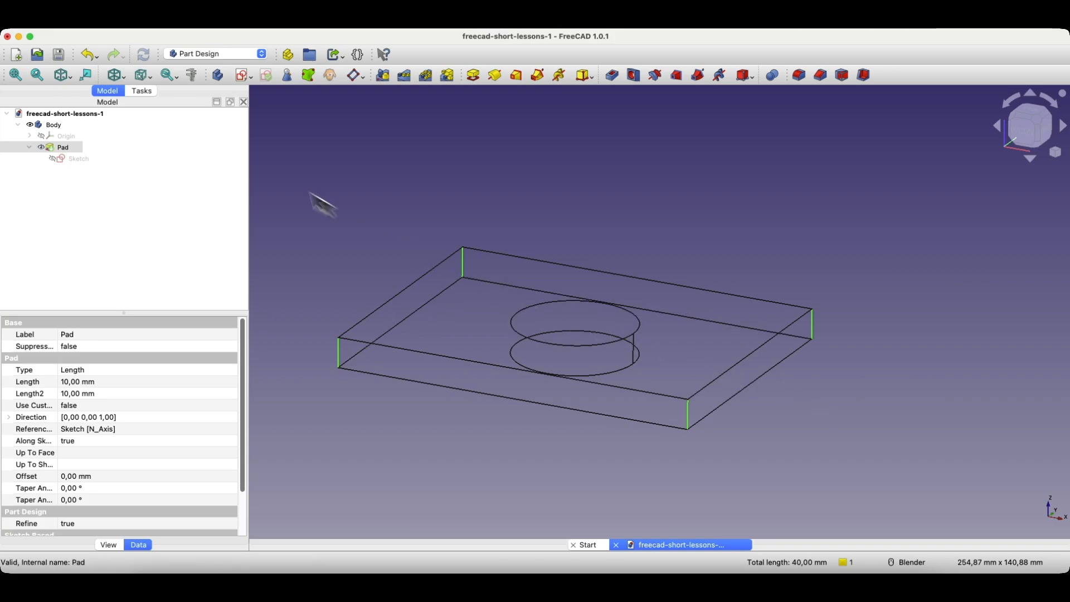
pyautogui.click(114, 74)
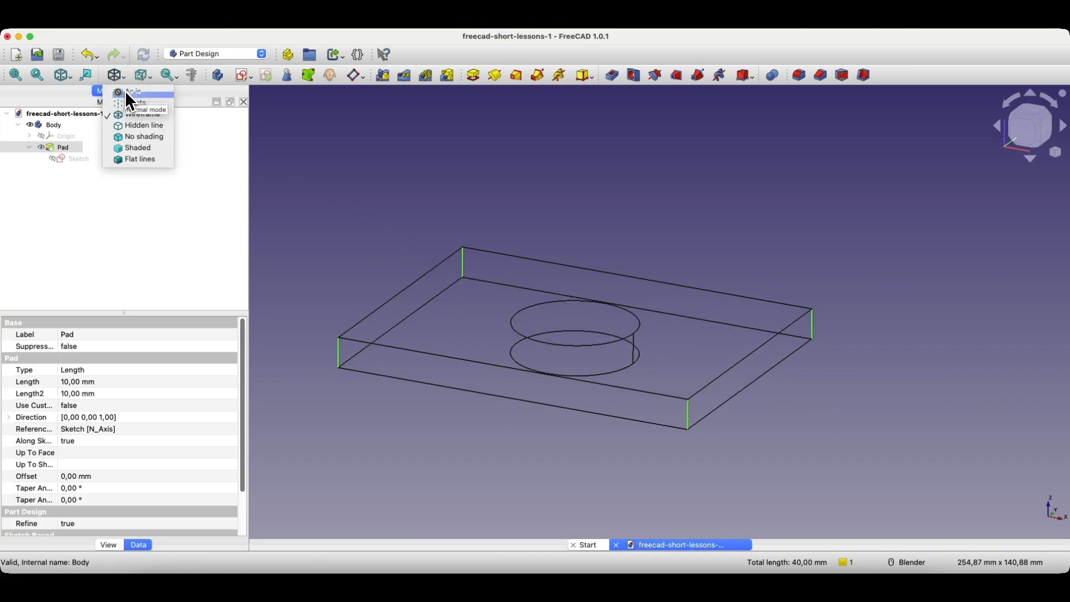
pyautogui.click(137, 147)
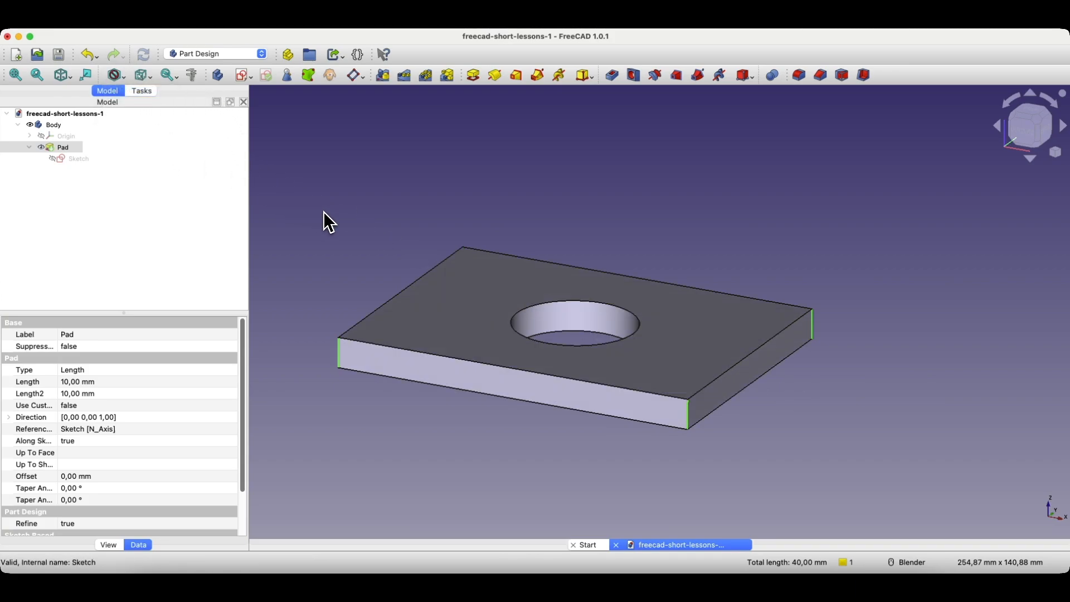
pyautogui.moveTo(743, 176)
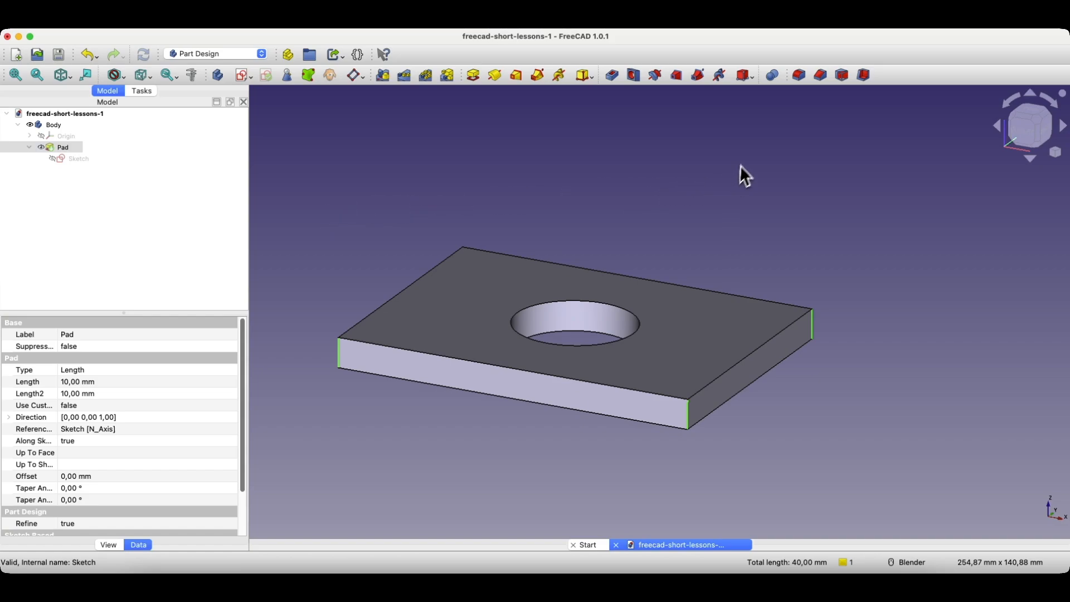
pyautogui.moveTo(803, 92)
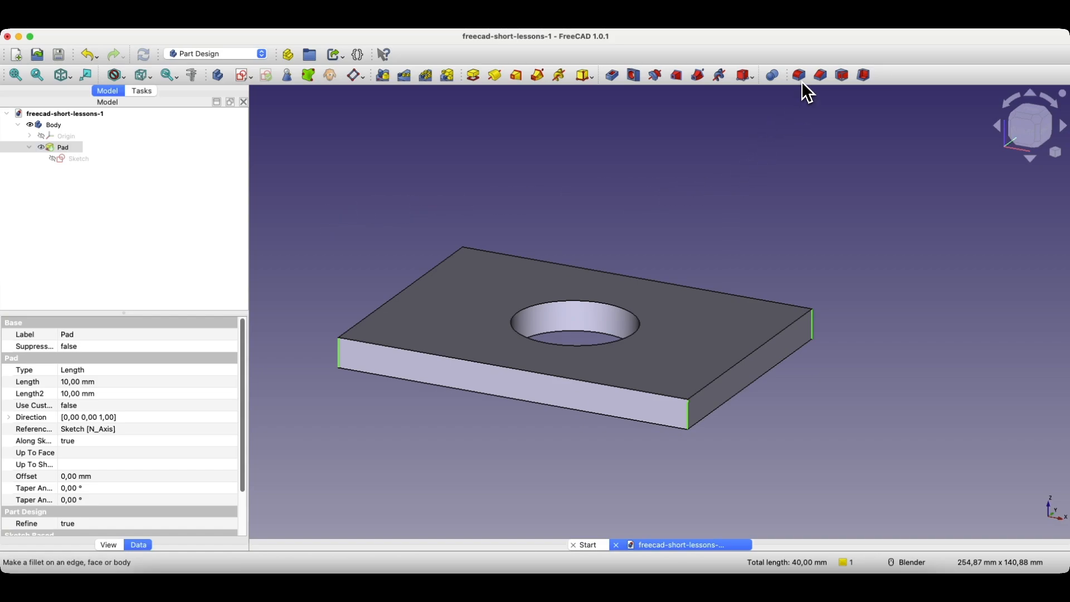
pyautogui.moveTo(820, 75)
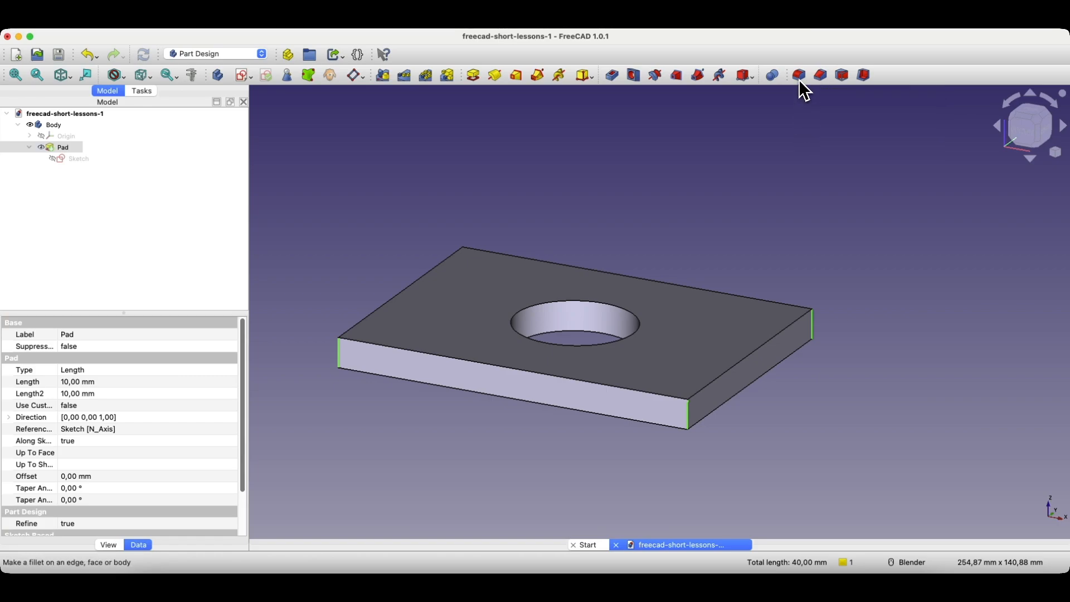
# - Apply a 15 mm radius Fillet to the selected vertical corner edges
pyautogui.click(797, 75)
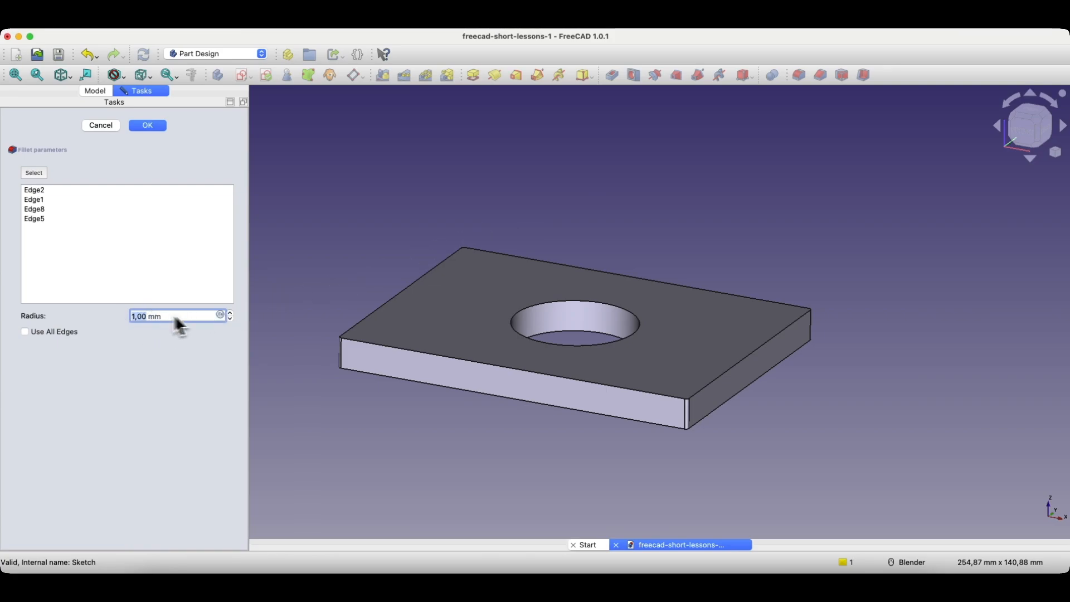
pyautogui.click(230, 313)
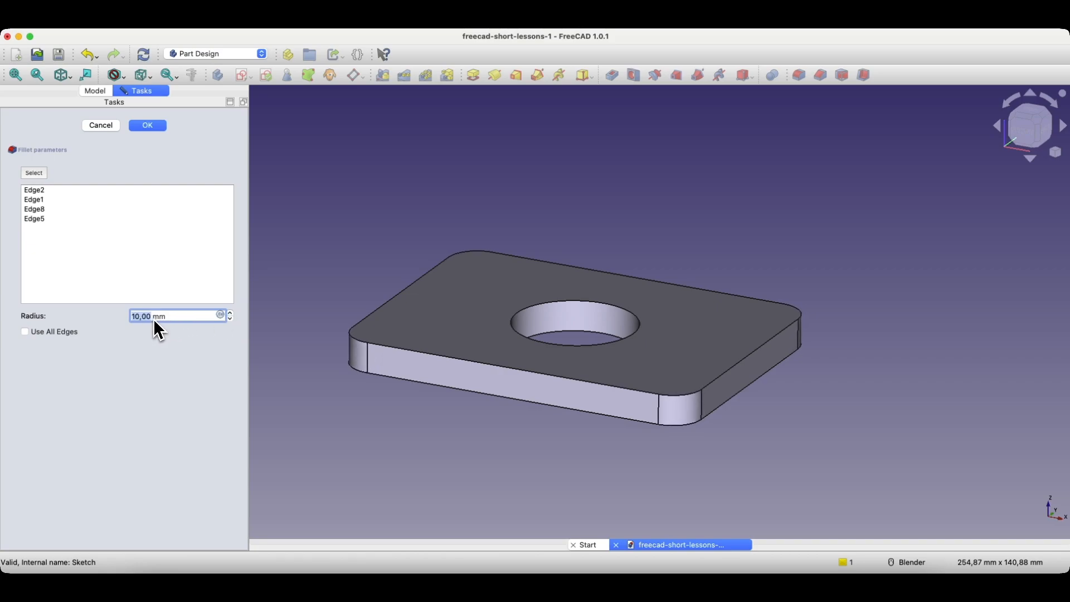
pyautogui.write('14,00')
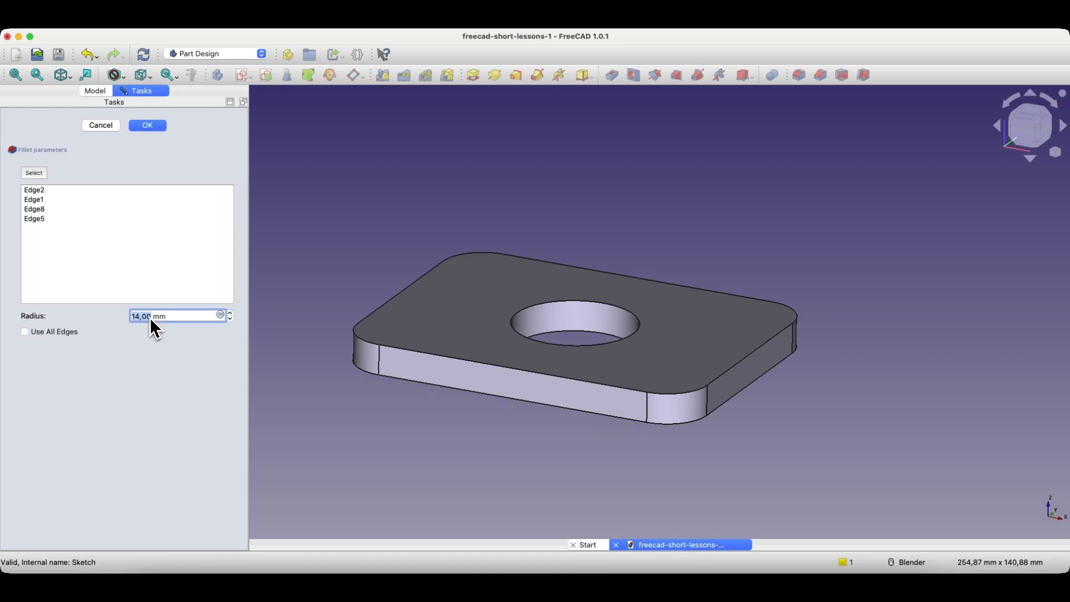
pyautogui.moveTo(167, 328)
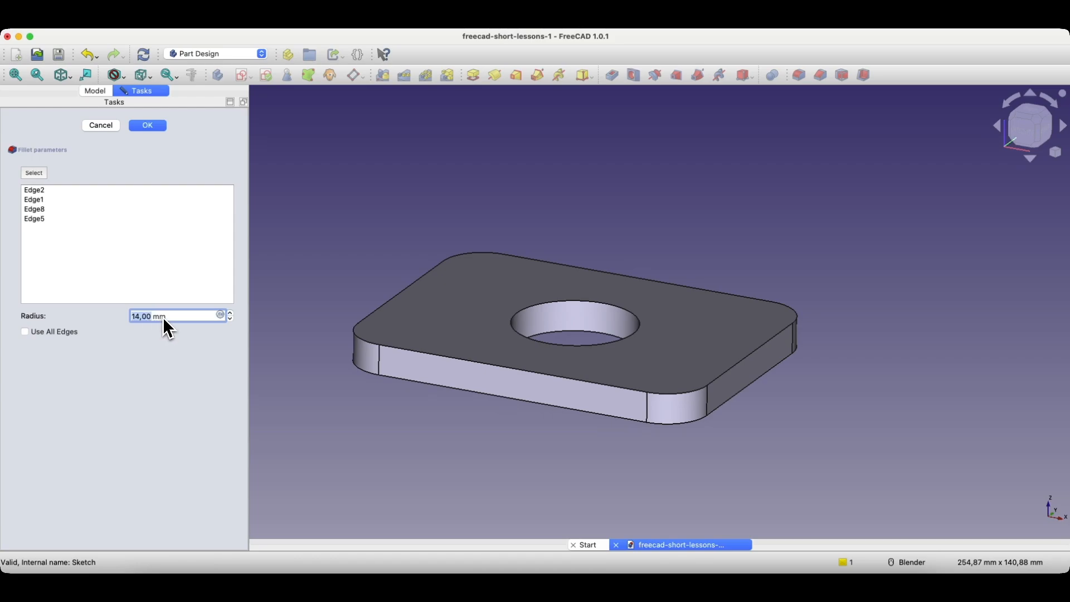
pyautogui.write('15')
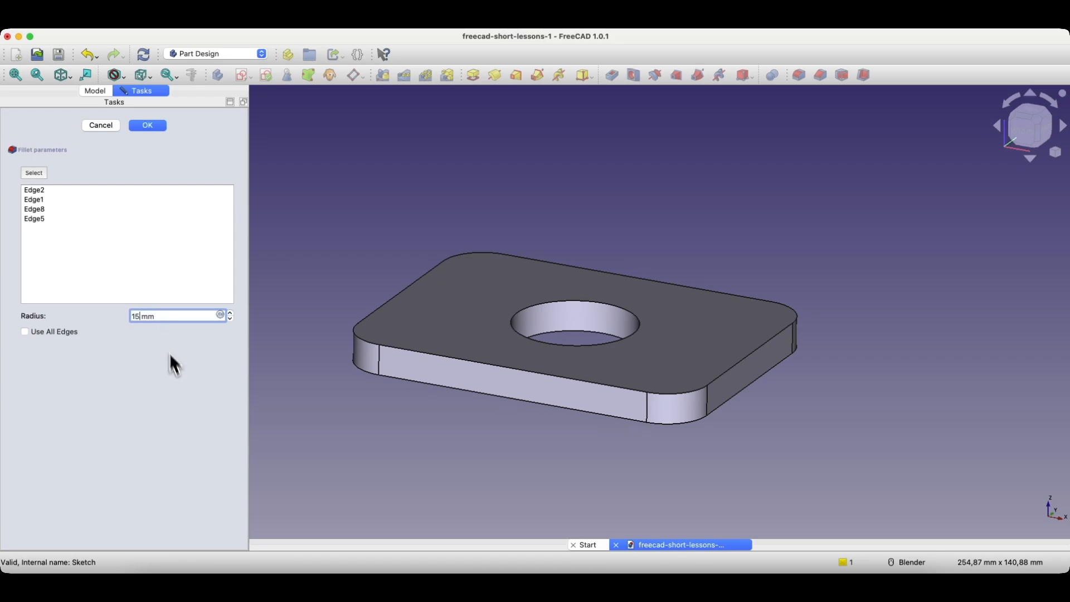
pyautogui.click(147, 125)
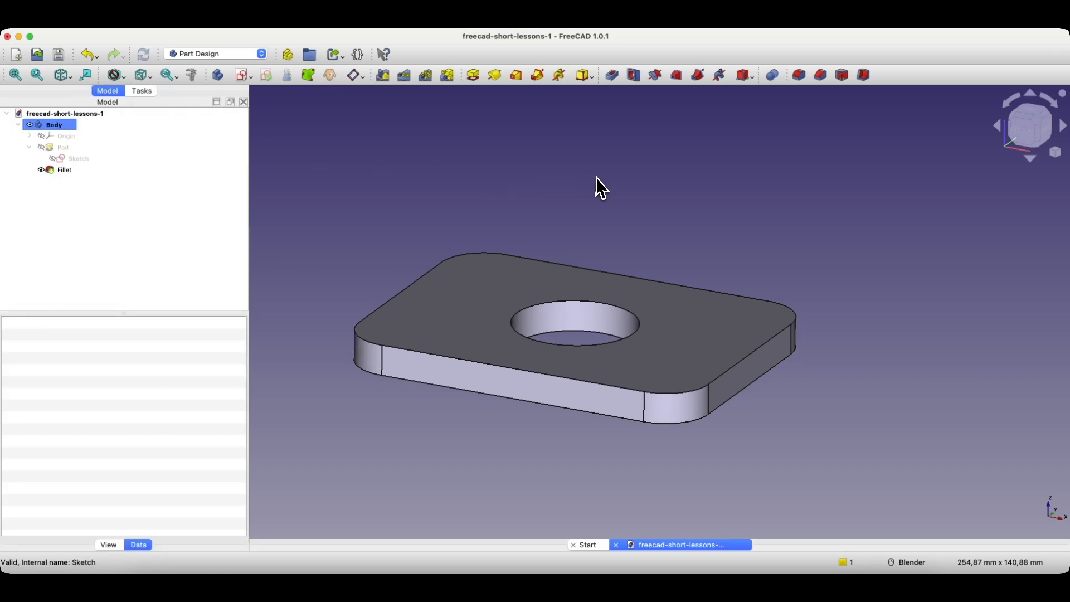